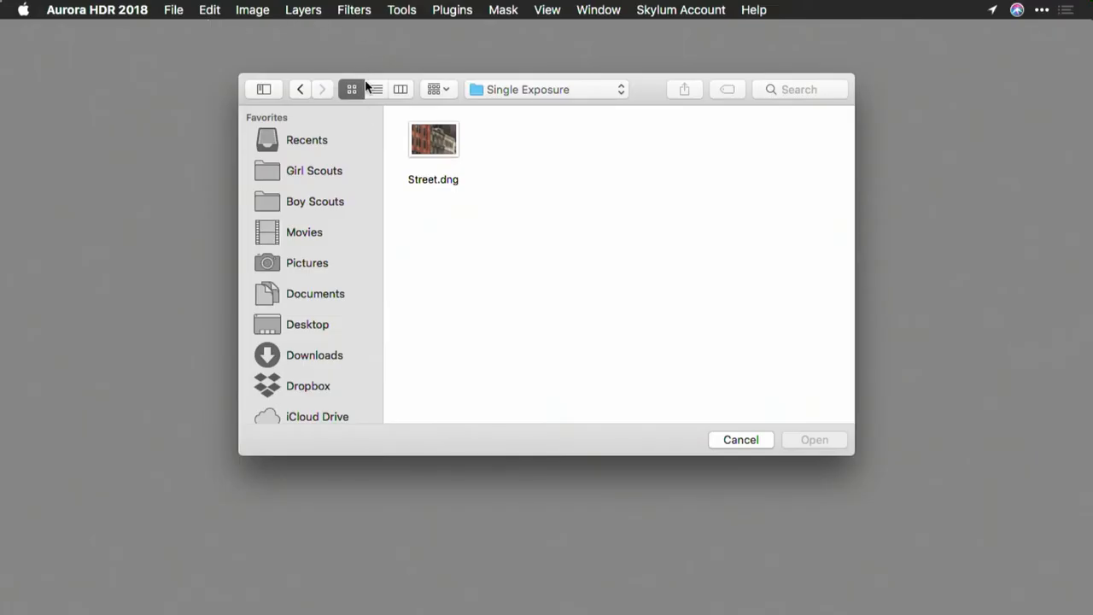
Open Street.dng from the Single Exposure folder.
left_click(433, 139)
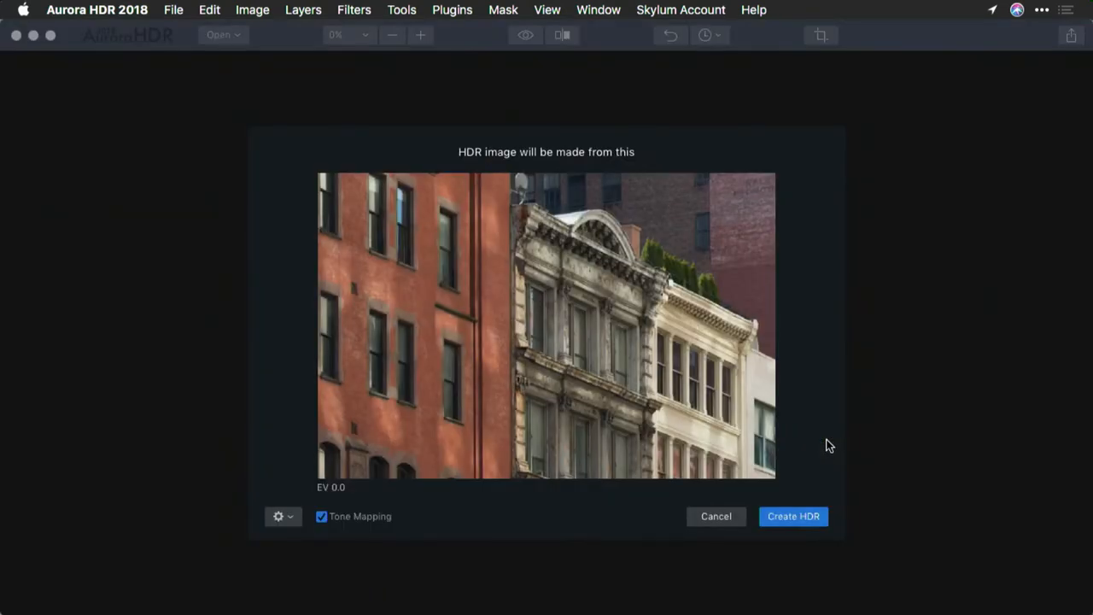
Create the HDR image from Street.dng and open it in the editor.
left_click(793, 516)
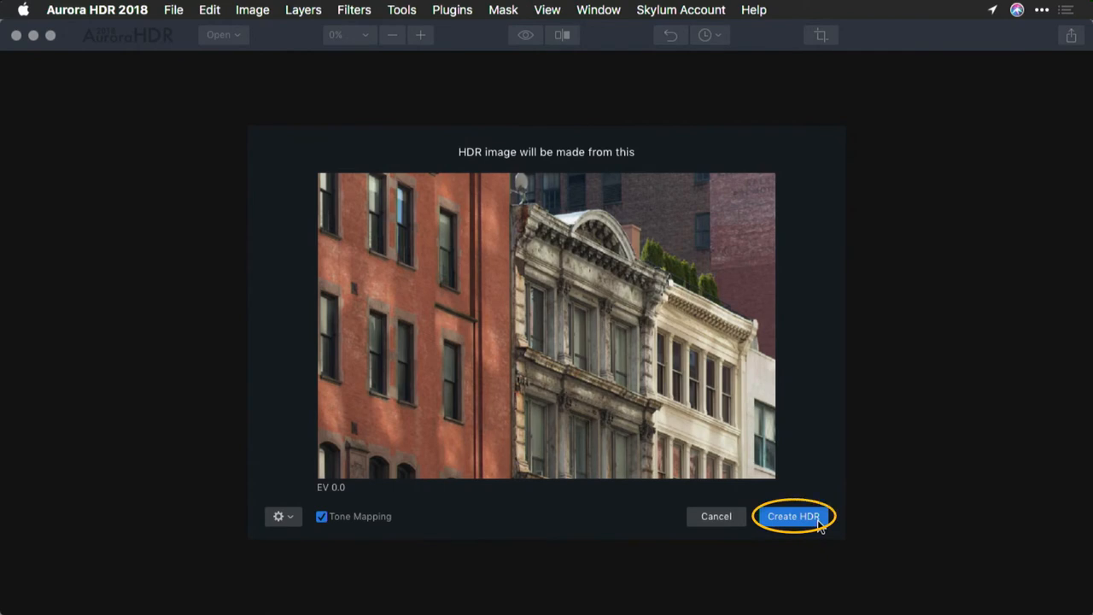
left_click(793, 516)
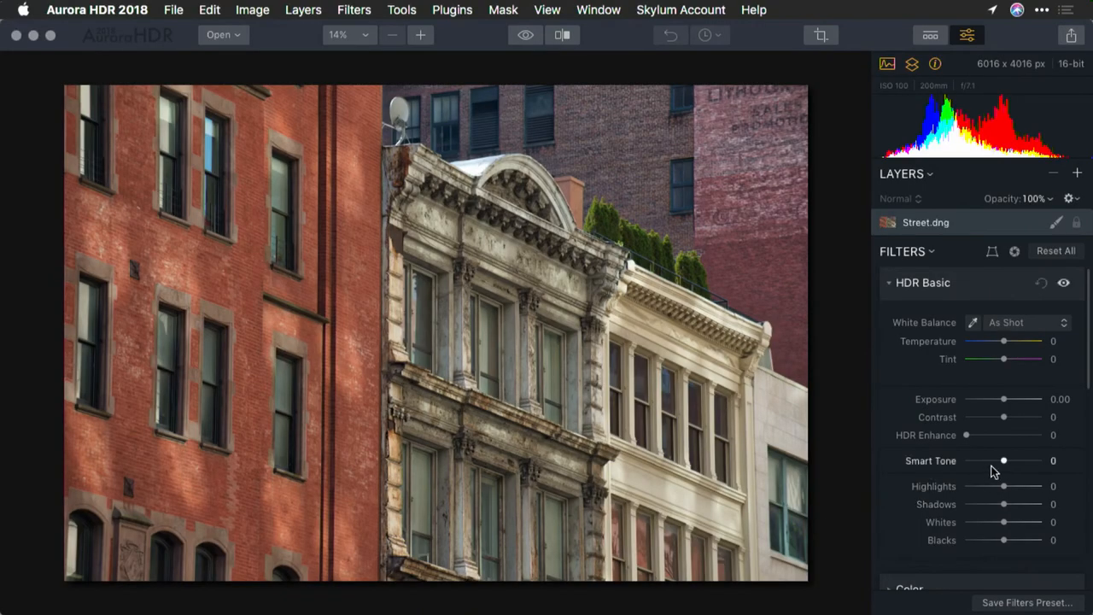
In HDR Basic, set HDR Enhance 89, Highlights -100, Shadows 100, Contrast 25.
left_click_drag(966, 436, 1004, 436)
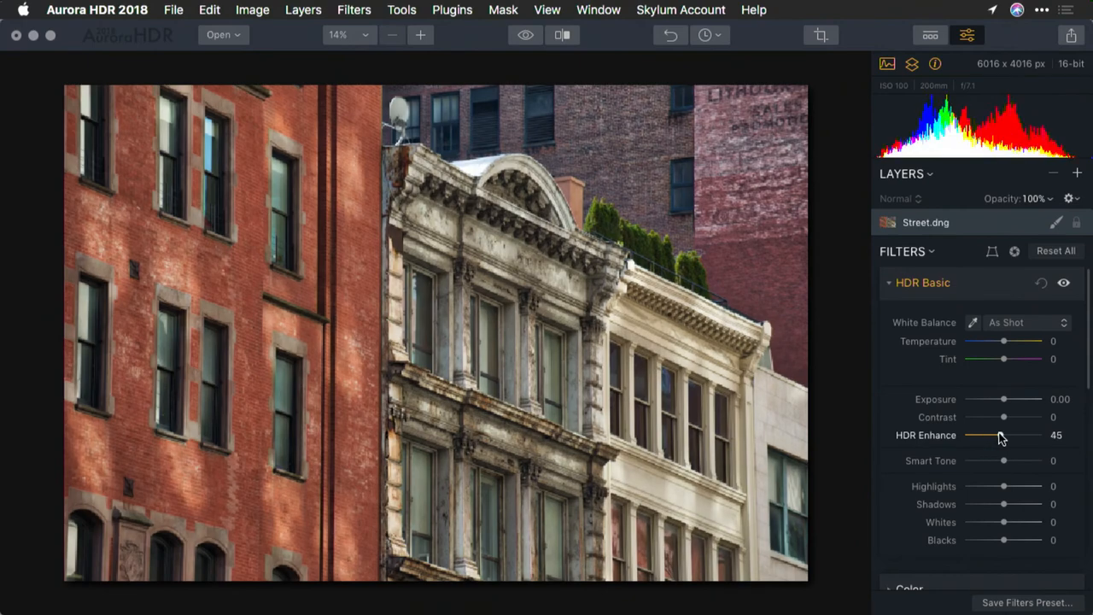
left_click_drag(1004, 435, 1041, 435)
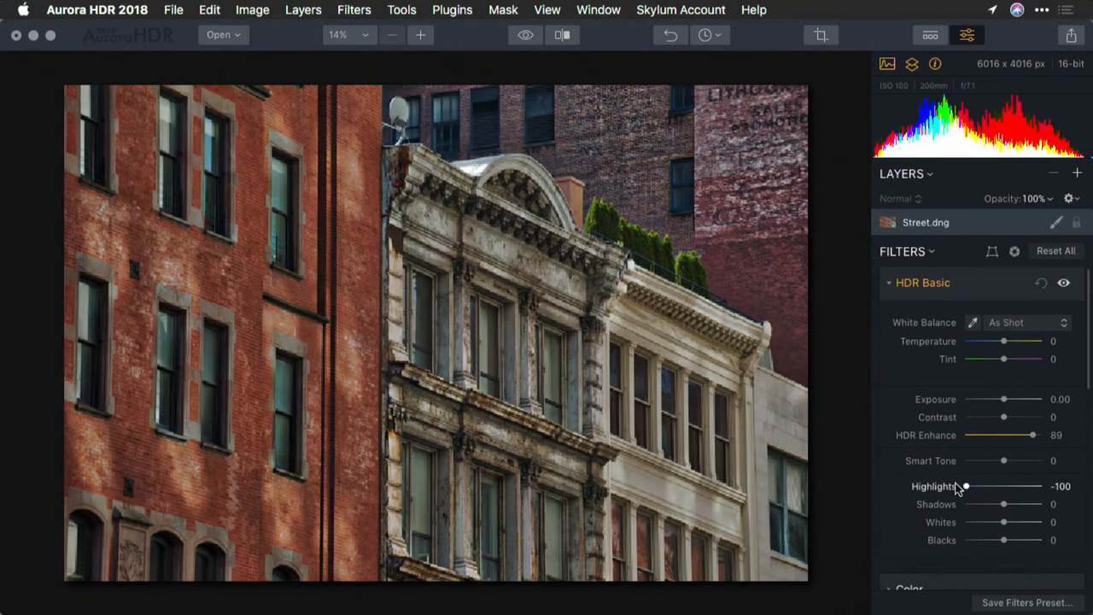
left_click_drag(1004, 504, 1047, 504)
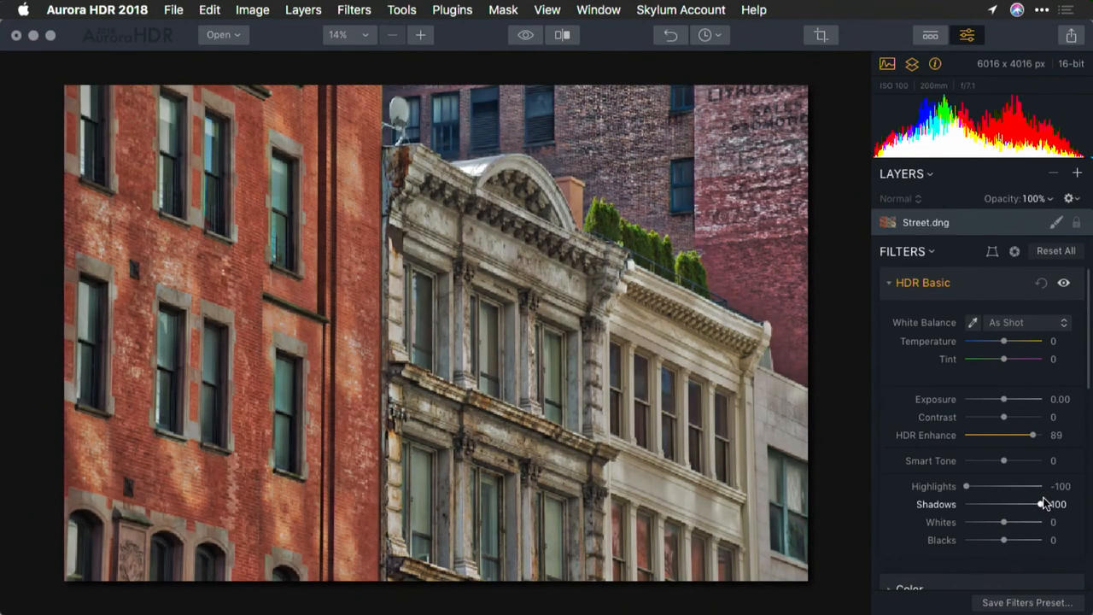
left_click_drag(1004, 416, 1013, 417)
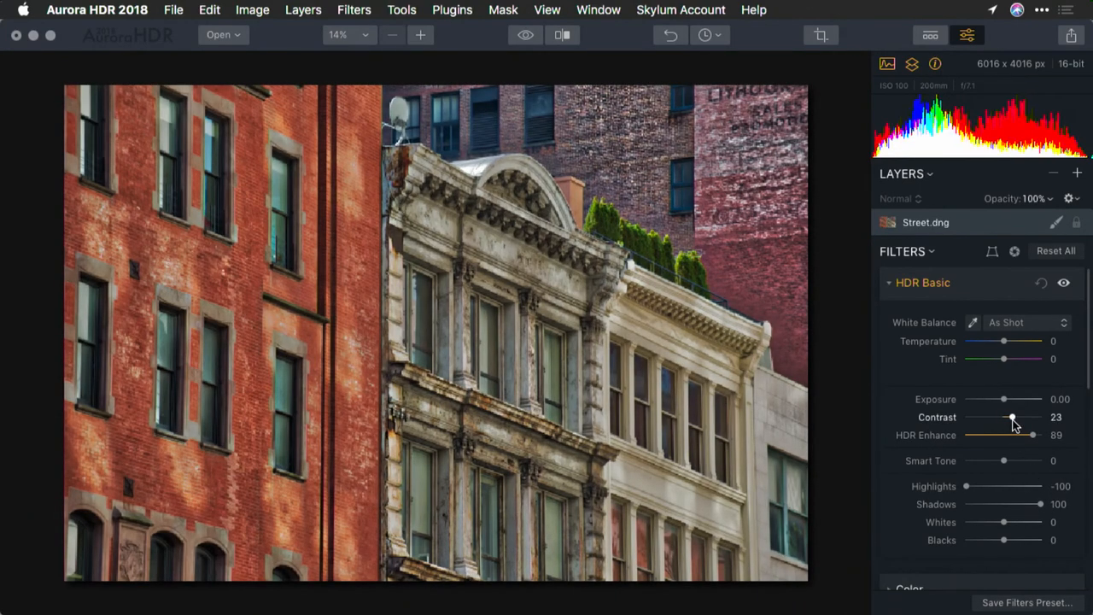
left_click_drag(1014, 417, 1018, 417)
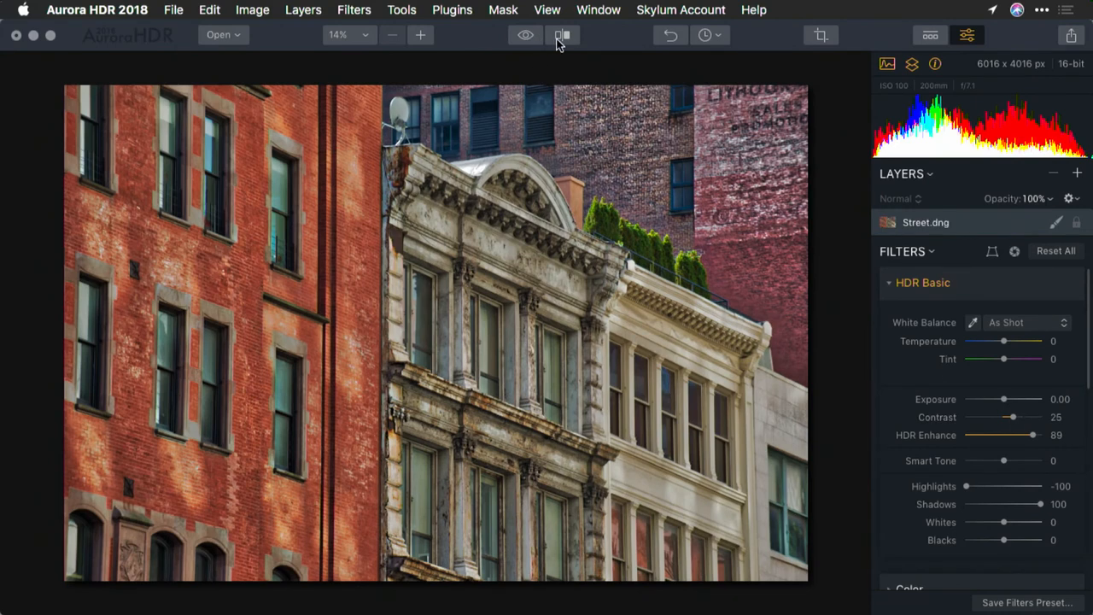
left_click(525, 35)
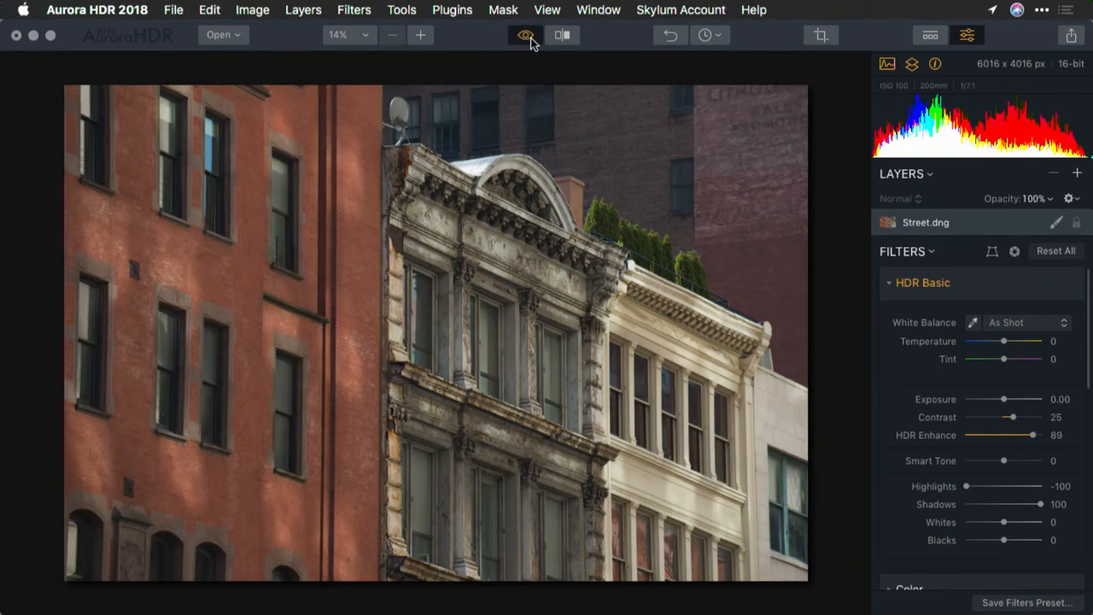
left_click(525, 35)
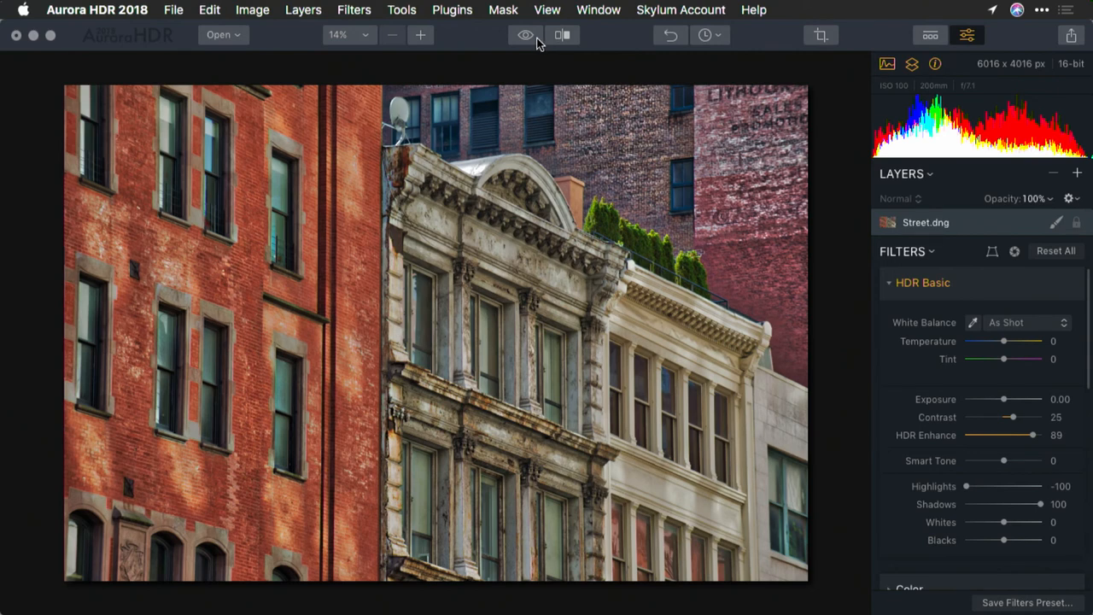
left_click(526, 35)
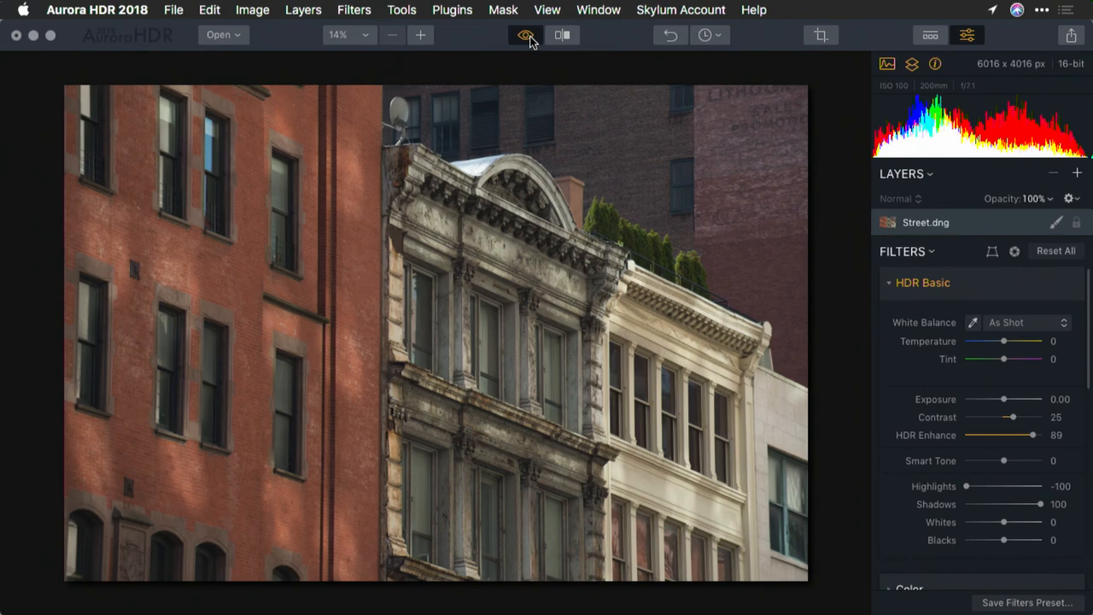
left_click(525, 35)
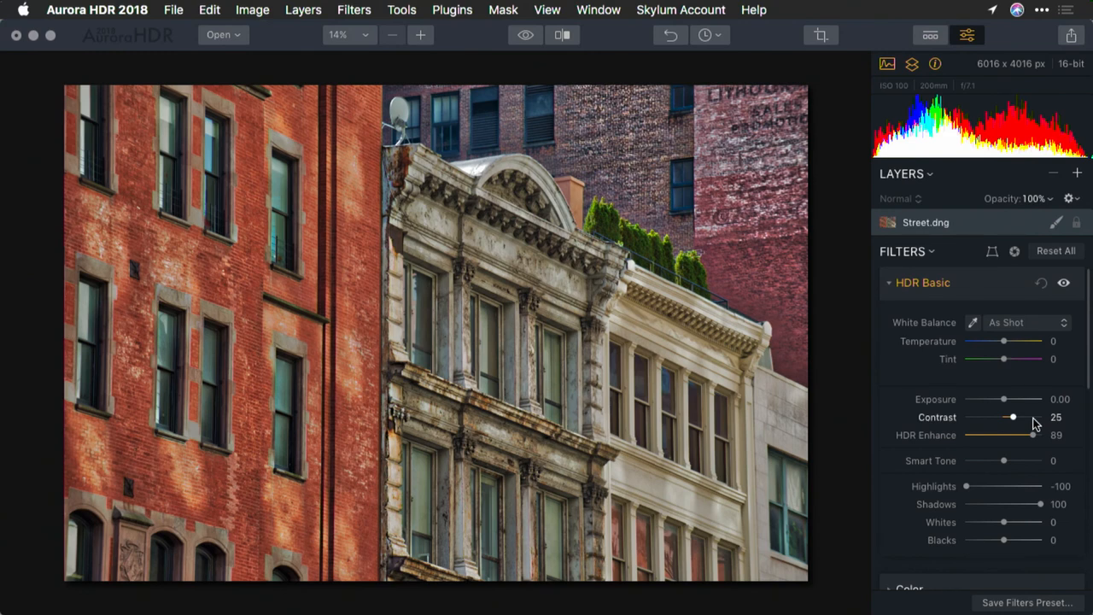
mouse_move(1019, 420)
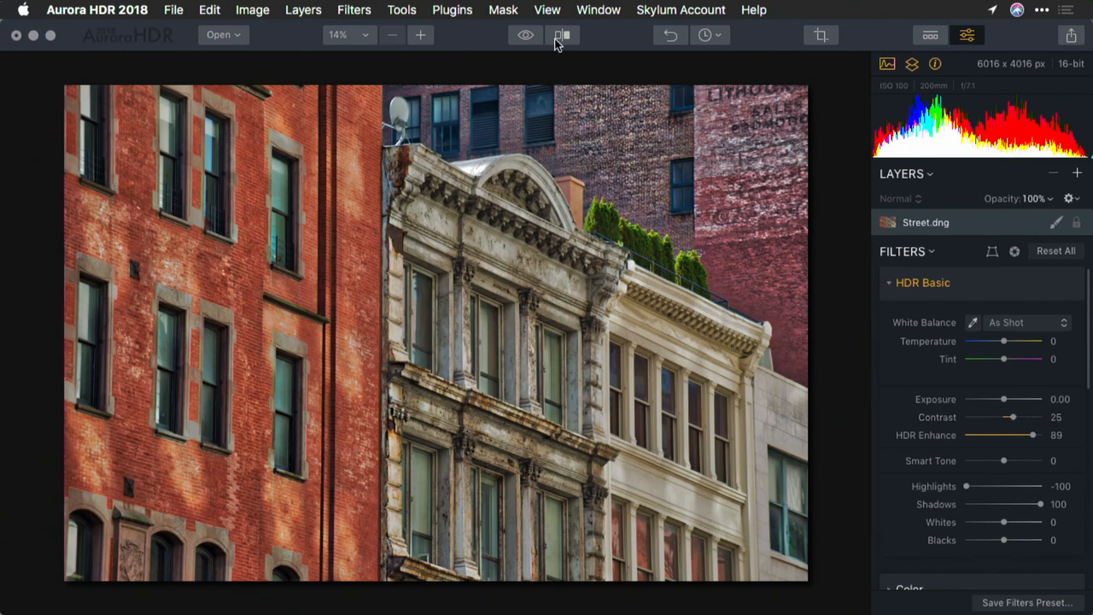
Turn on the split Compare view and sweep the divider nearly to the left edge.
left_click(562, 35)
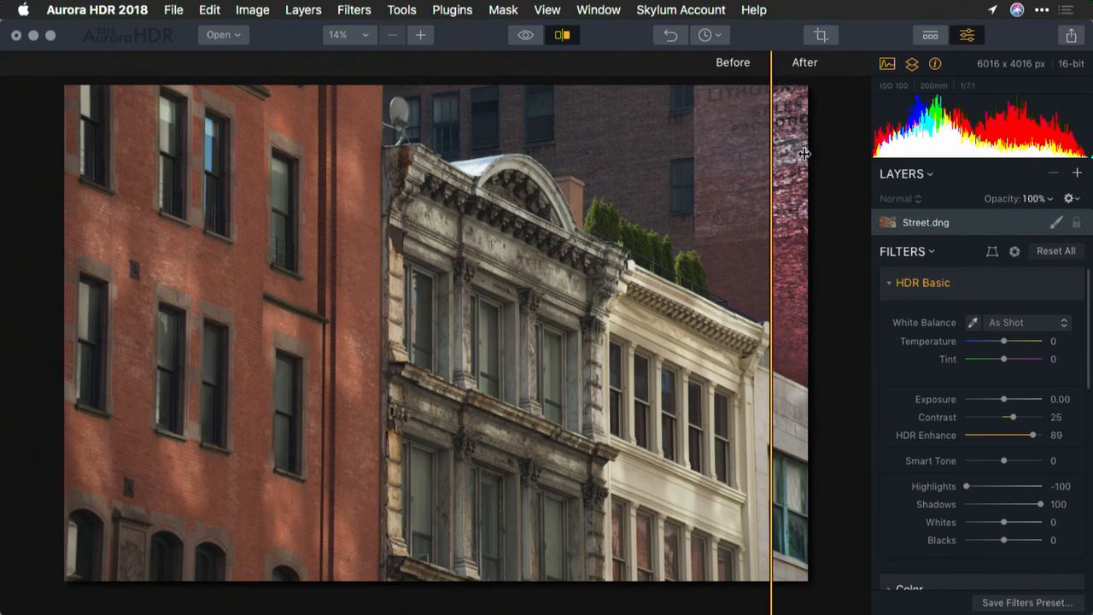
left_click_drag(769, 154, 576, 168)
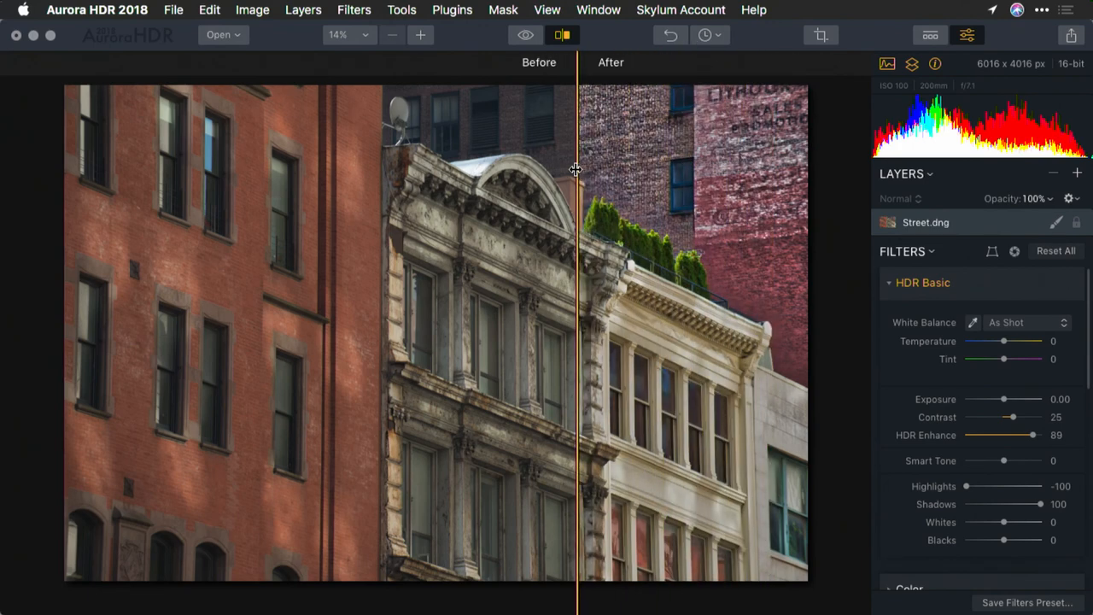
left_click_drag(577, 171, 382, 178)
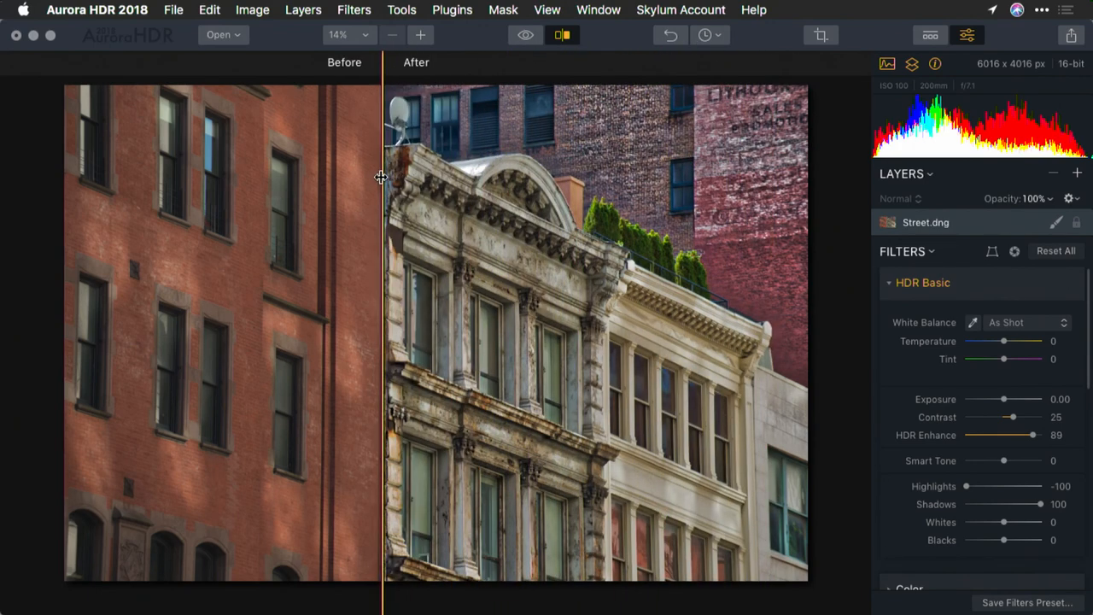
left_click_drag(383, 178, 260, 180)
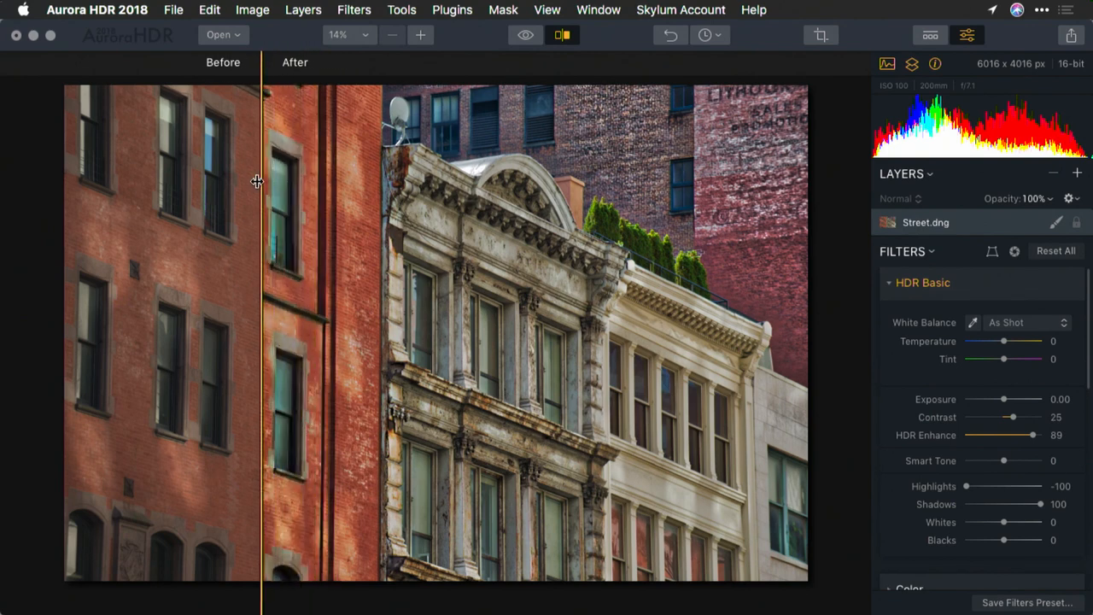
left_click_drag(261, 182, 118, 195)
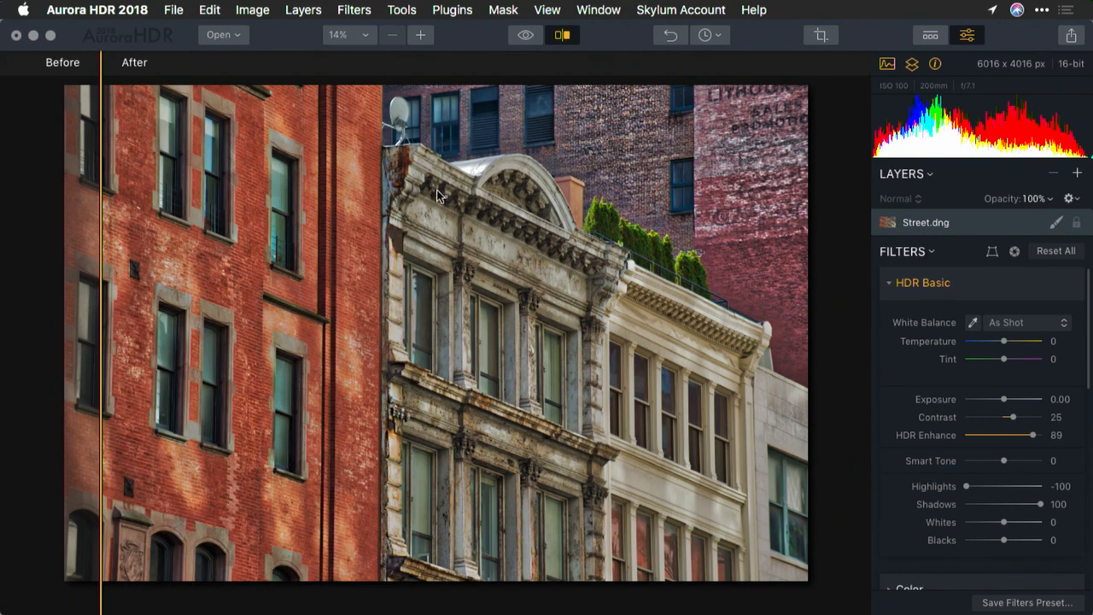
mouse_move(508, 295)
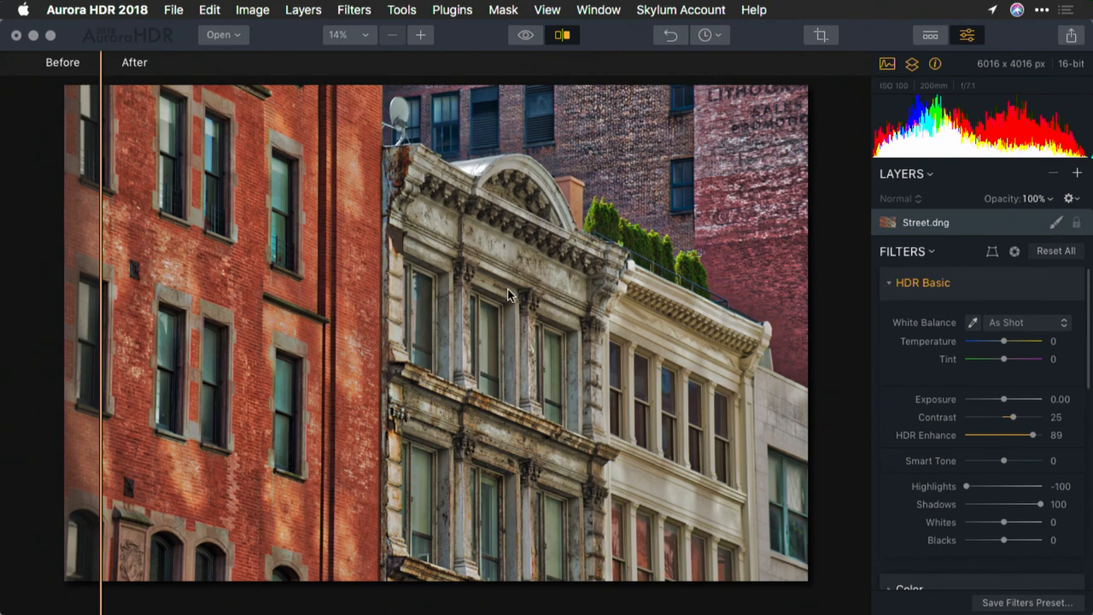